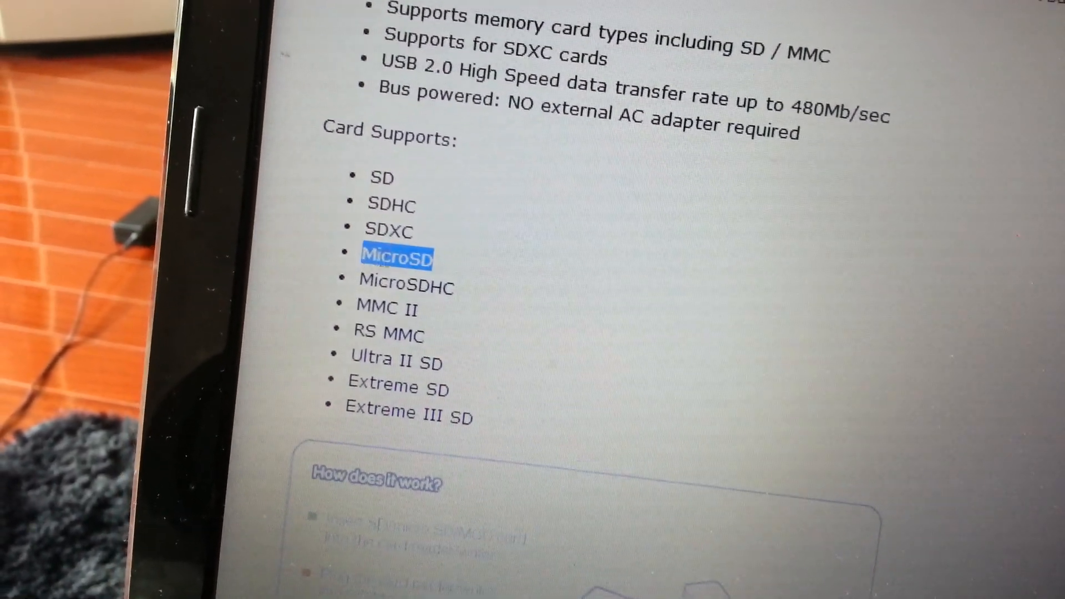
Review the Card Supports list, then return to the IOGEAR reader's photo and $7.51 price
scroll("down", 3)
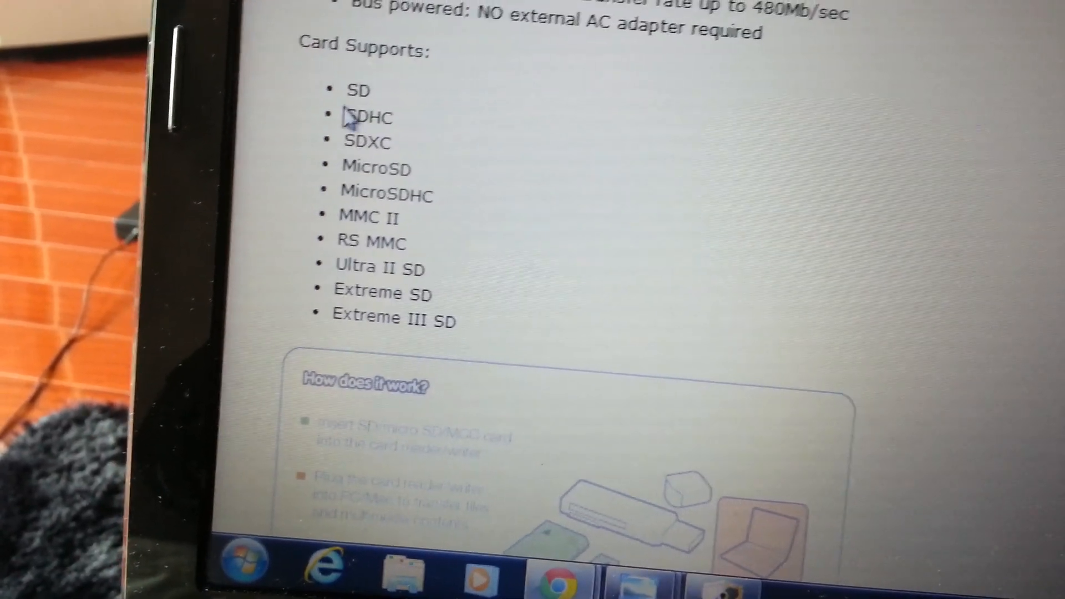
double_click(369, 121)
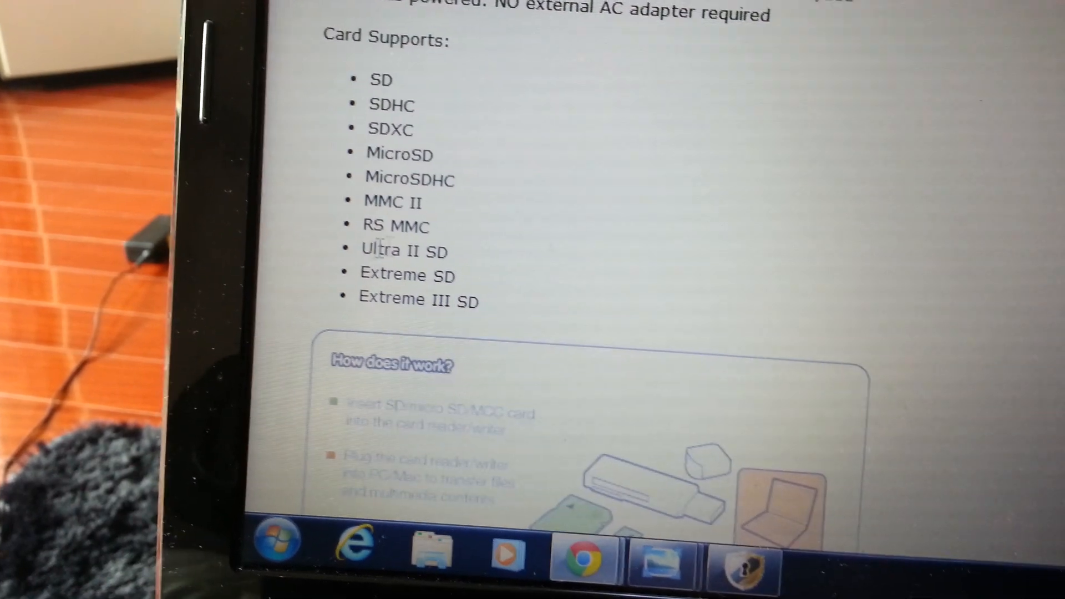
scroll("up", 3)
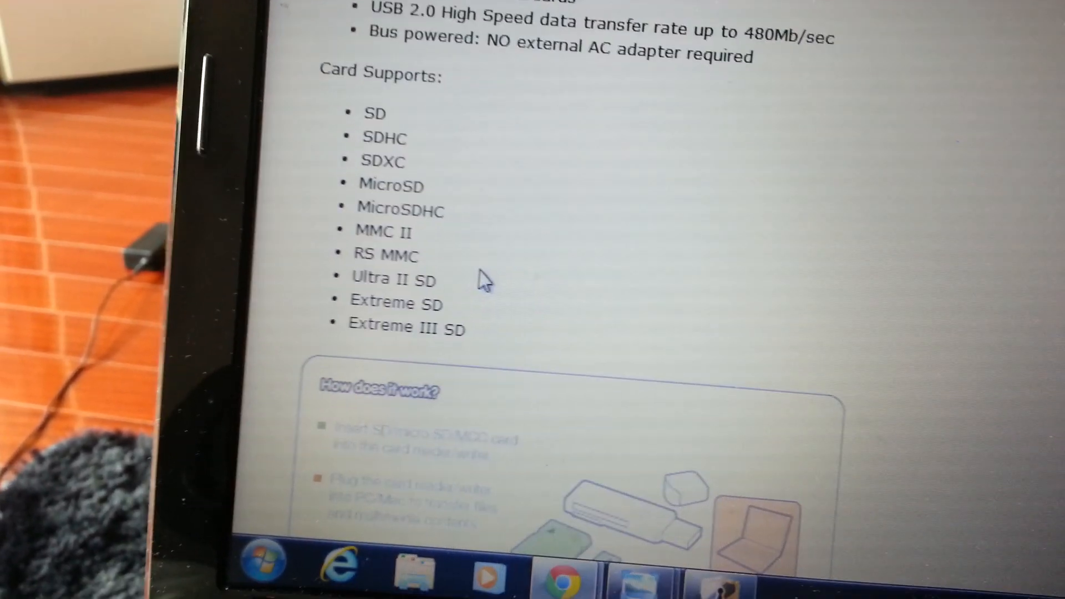
scroll("up", 3)
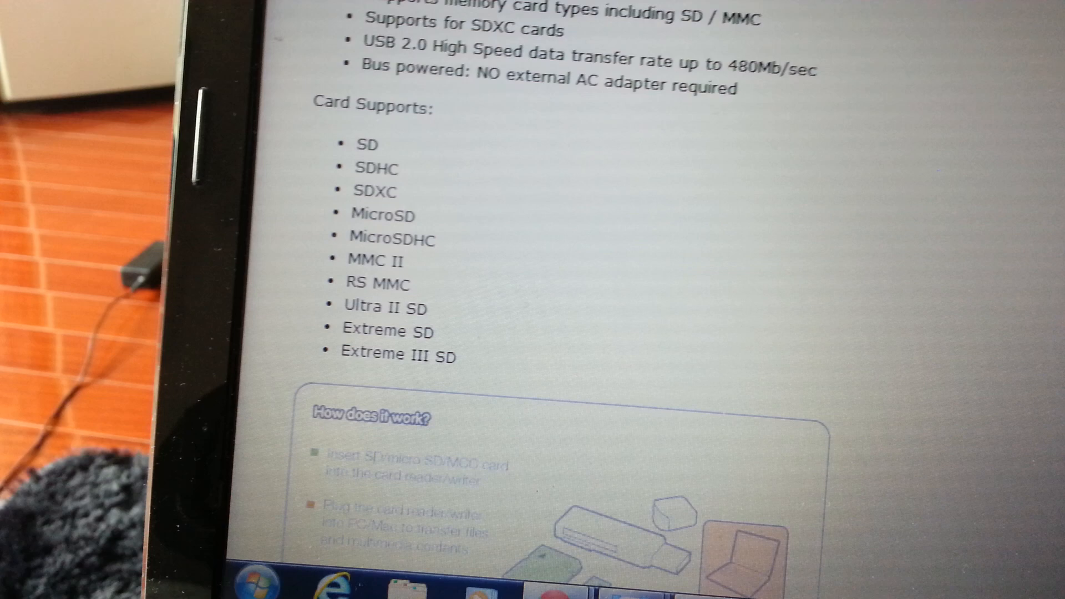
scroll("up", 3)
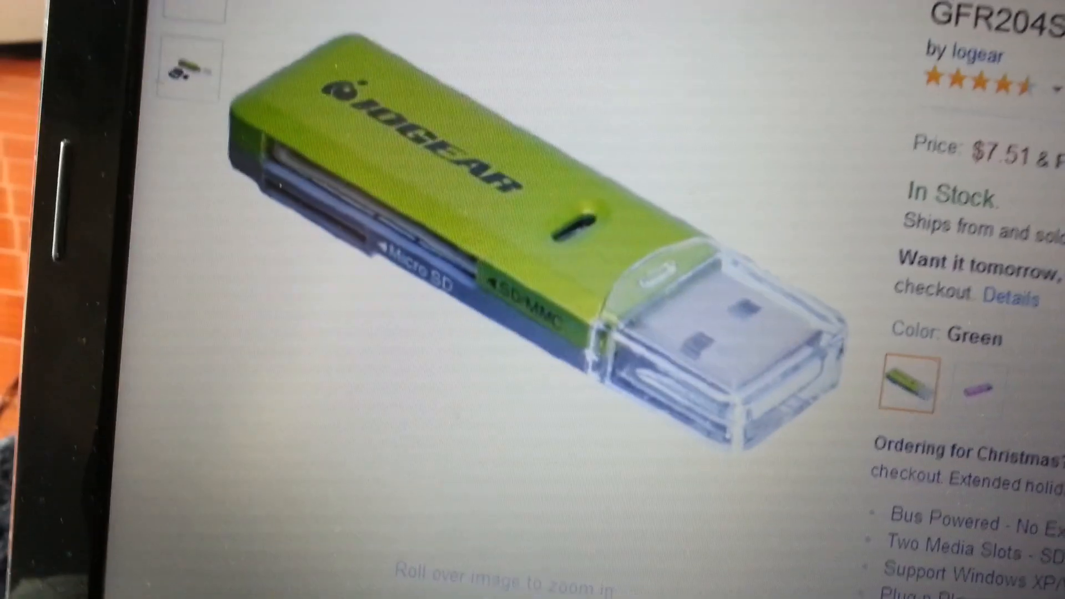